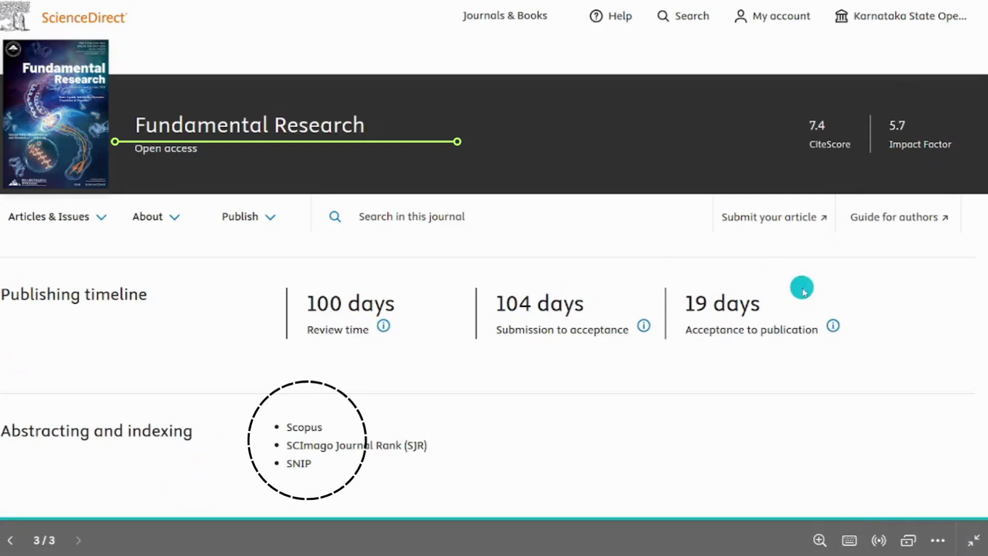
mouse_move(805, 292)
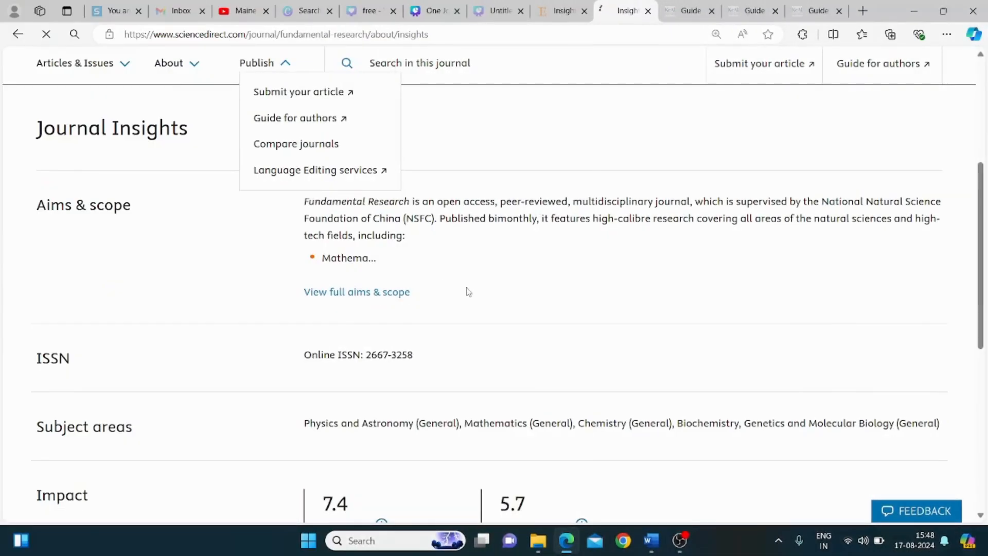
View the full Aims and scope for Fundamental Research, then go to its Guide for Authors
left_click(356, 292)
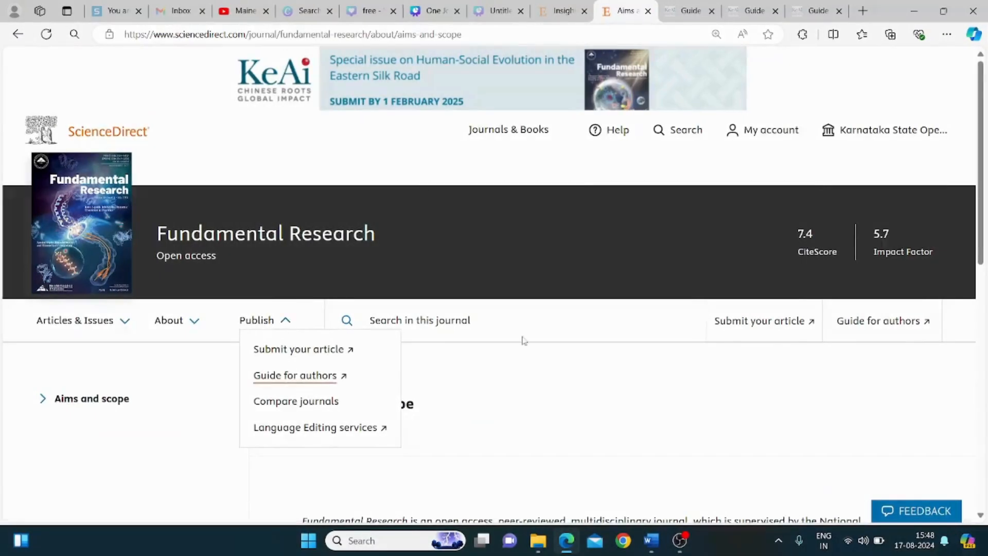
left_click(294, 375)
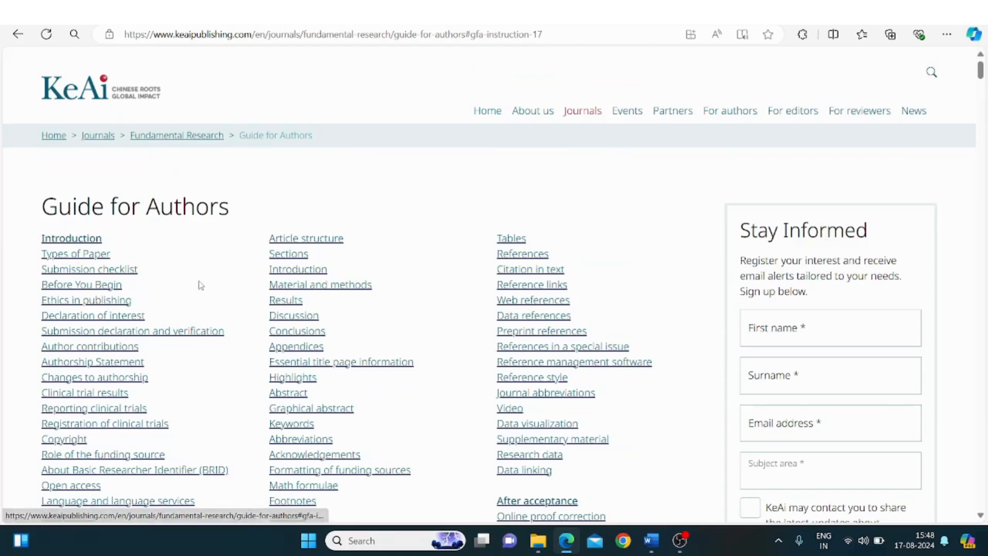
Scroll the Guide for Authors down to the Open access section stating the USD 980 APC
scroll("down", 3)
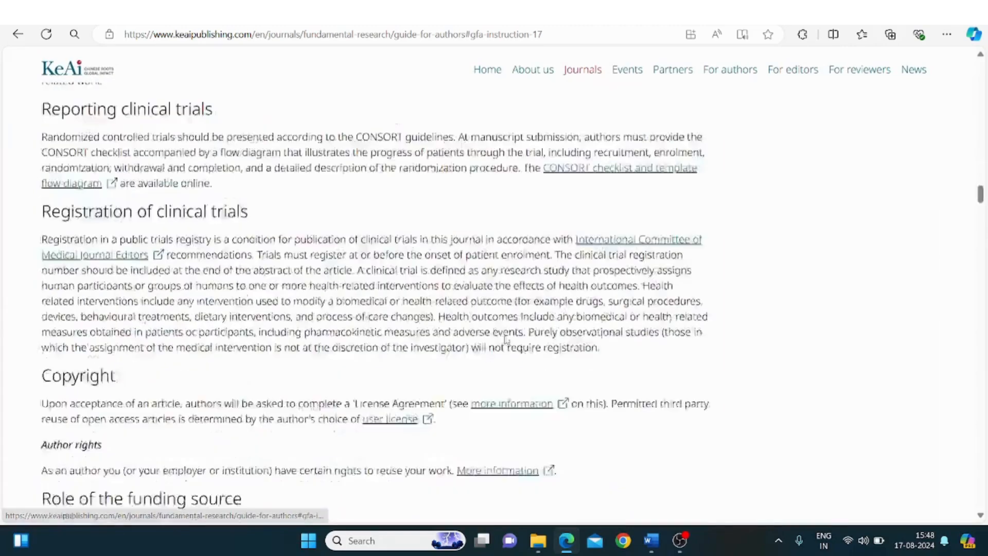
scroll("down", 3)
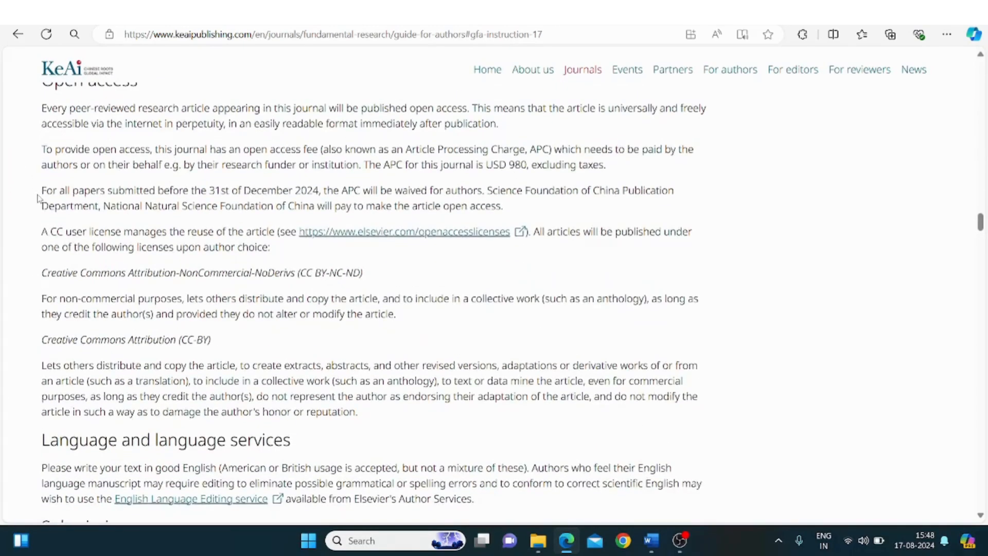
Highlight the sentence 'The APC for this journal is USD 980' in the Open access section
left_click_drag(364, 165, 436, 164)
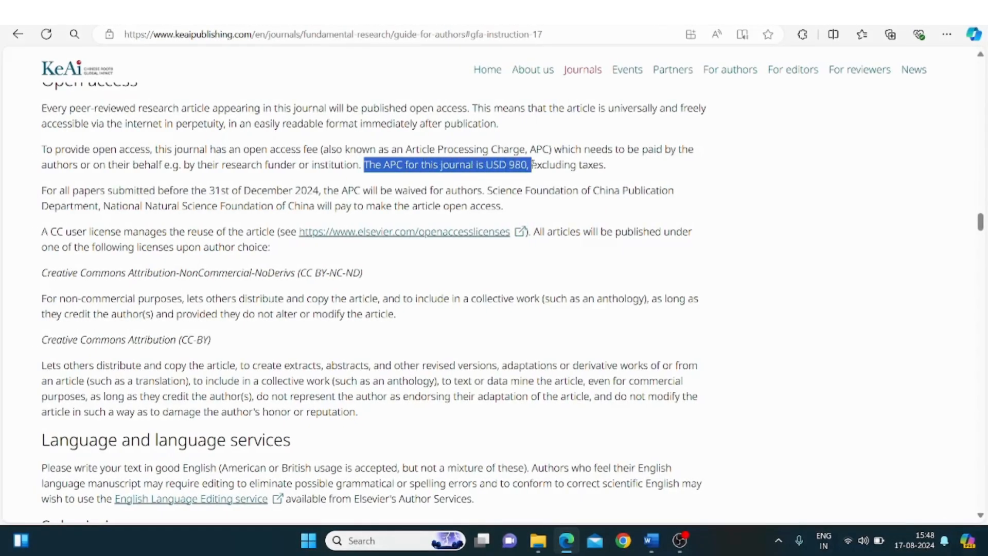
left_click_drag(529, 165, 579, 164)
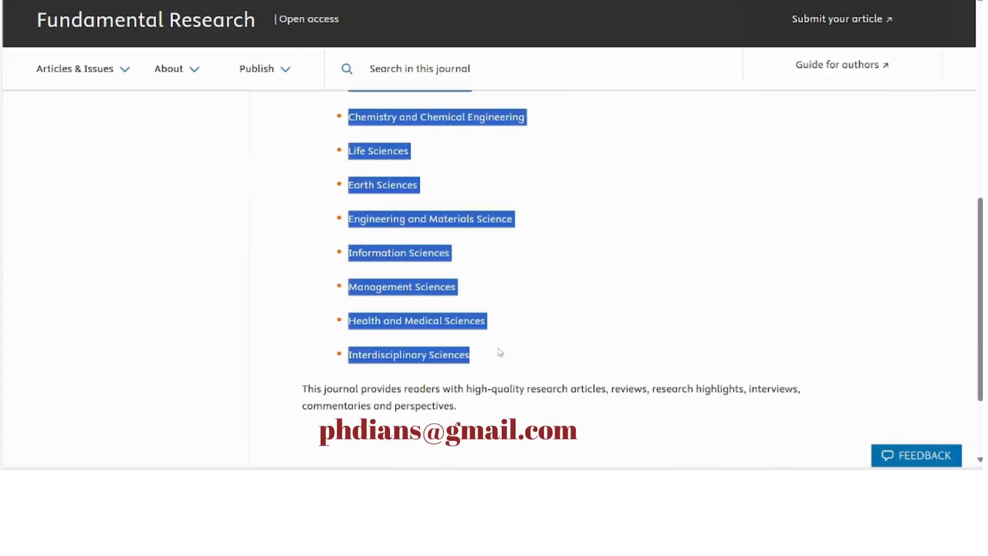
mouse_move(566, 170)
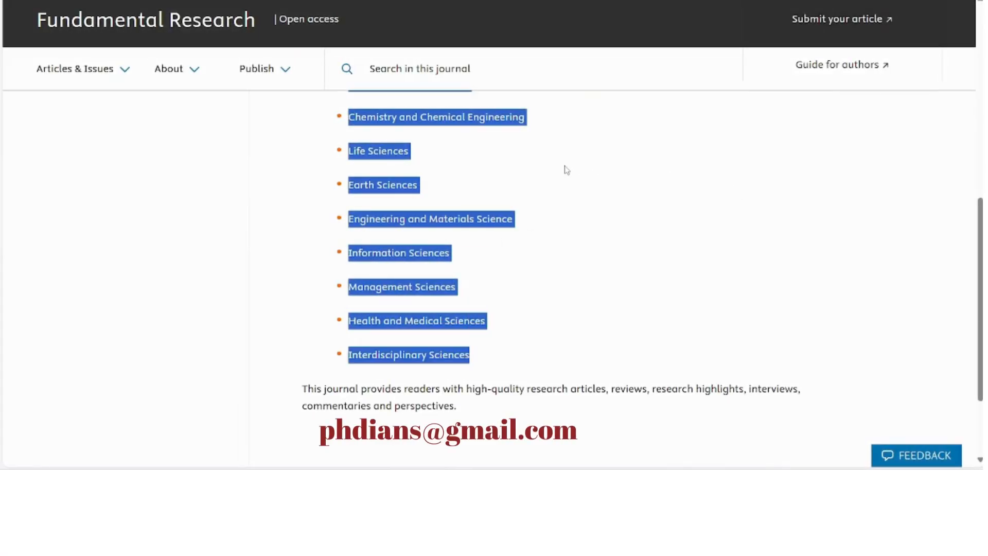